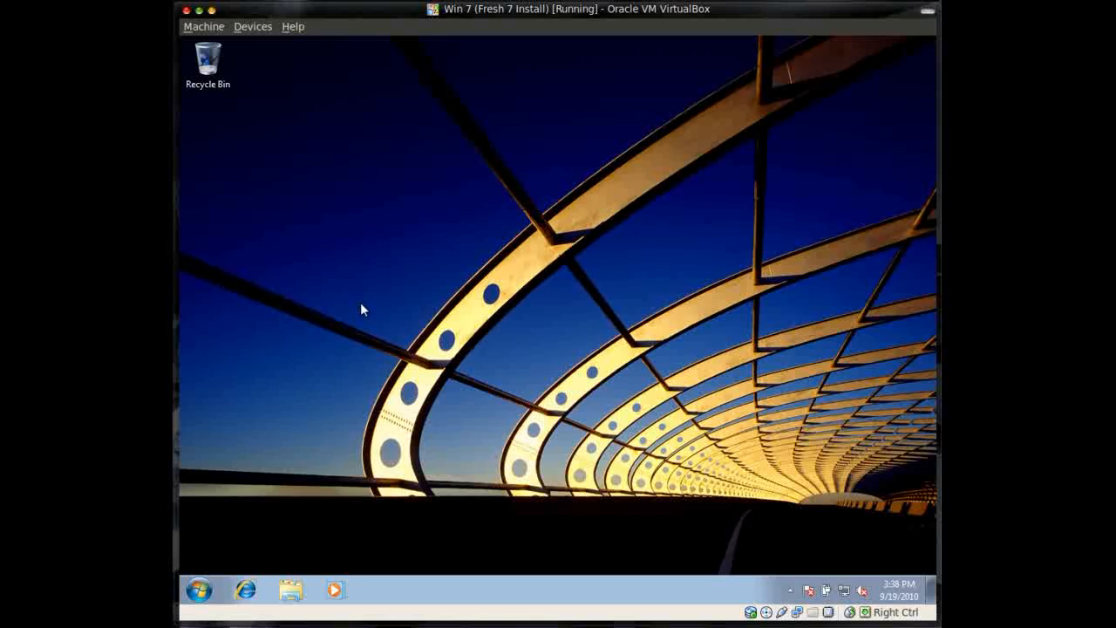
pyautogui.moveTo(245, 589)
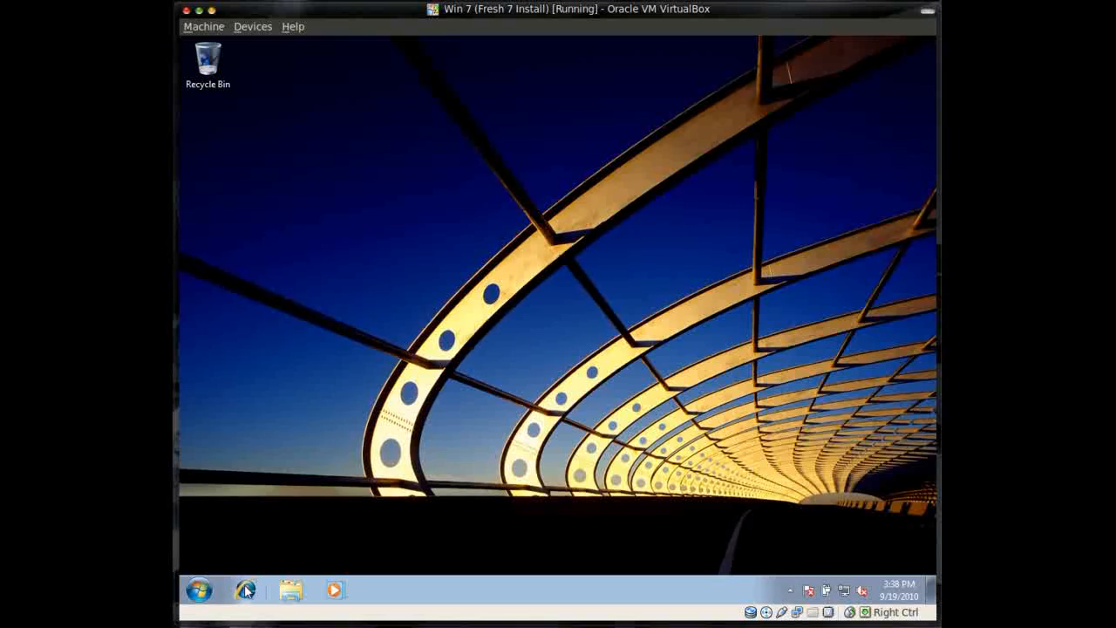
# Start Internet Explorer maximized and navigate to adobe.com
pyautogui.click(244, 589)
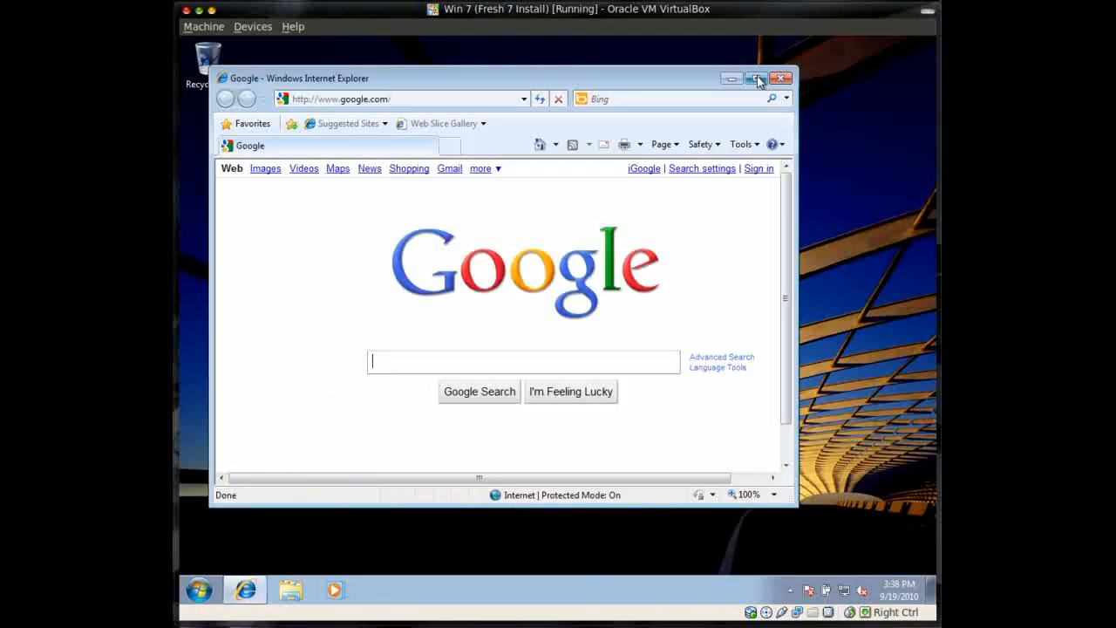
pyautogui.click(758, 78)
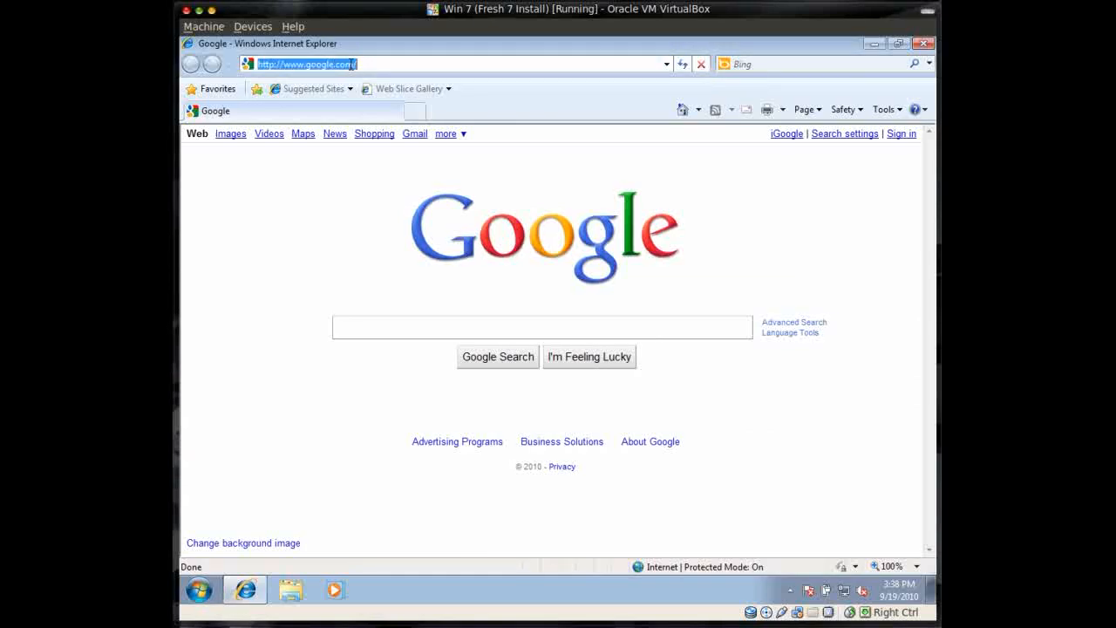
pyautogui.write('adob')
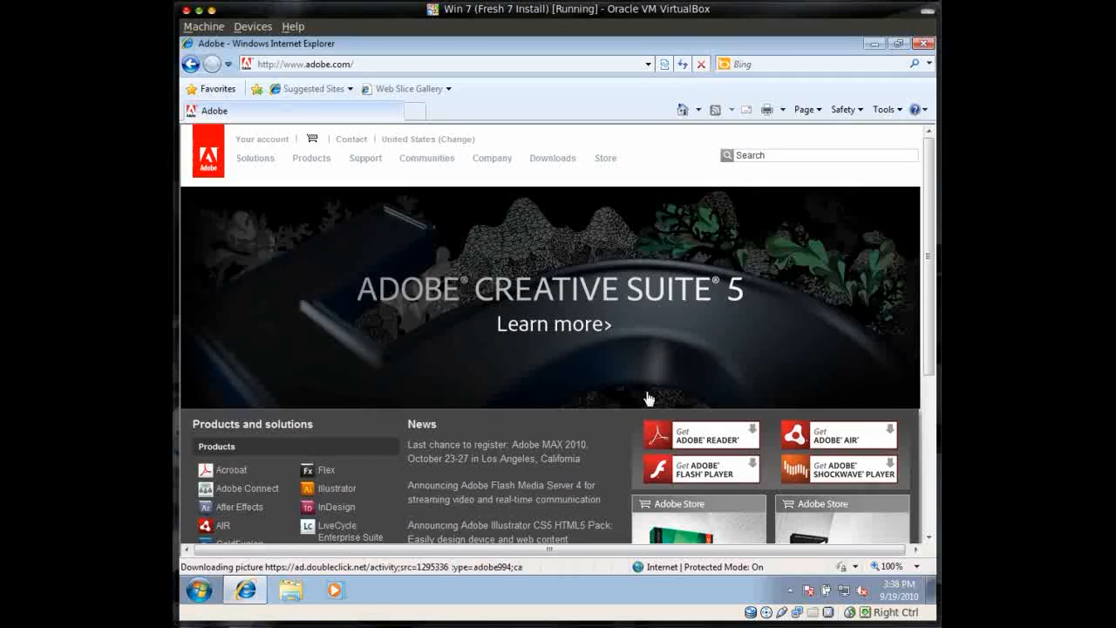
pyautogui.moveTo(629, 476)
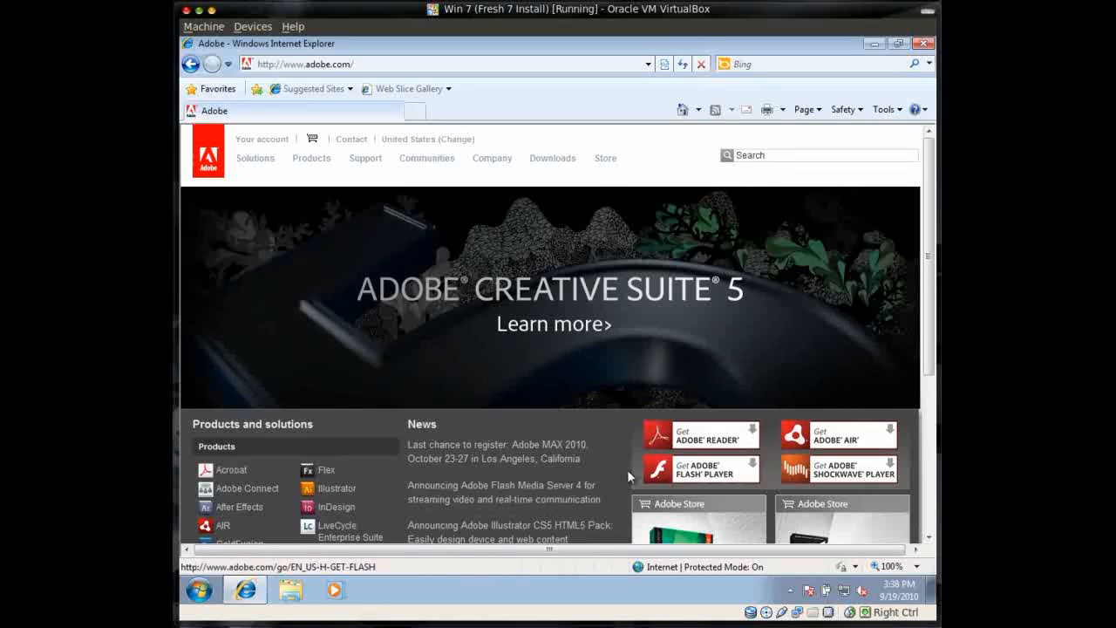
pyautogui.moveTo(732, 446)
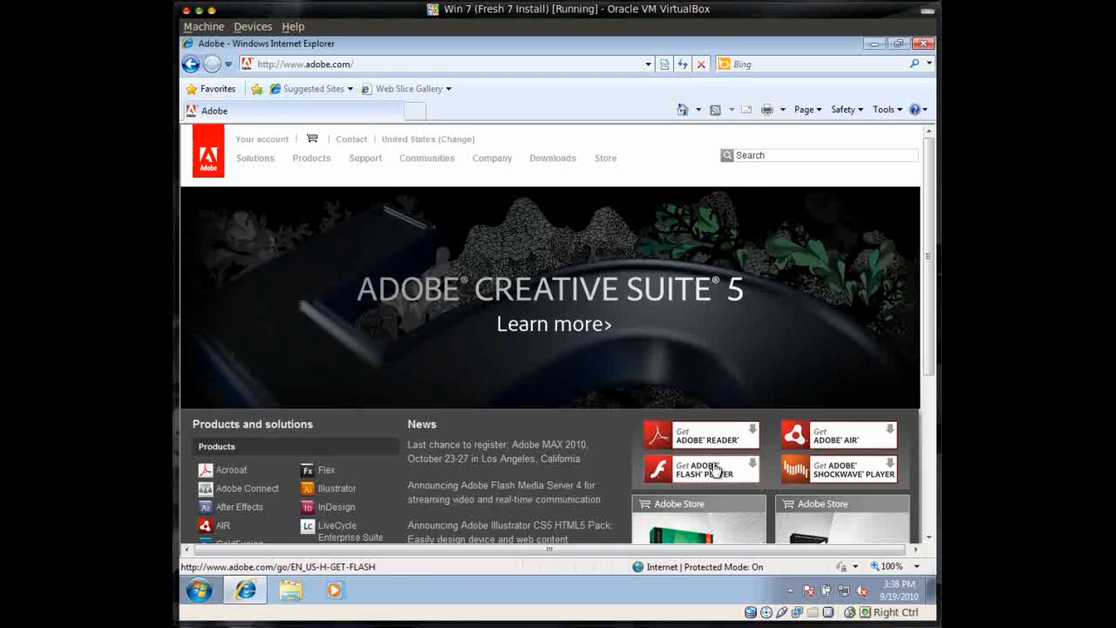
# Start the Flash Player download with the Free Google Toolbar declined and the install terms agreed
pyautogui.click(689, 467)
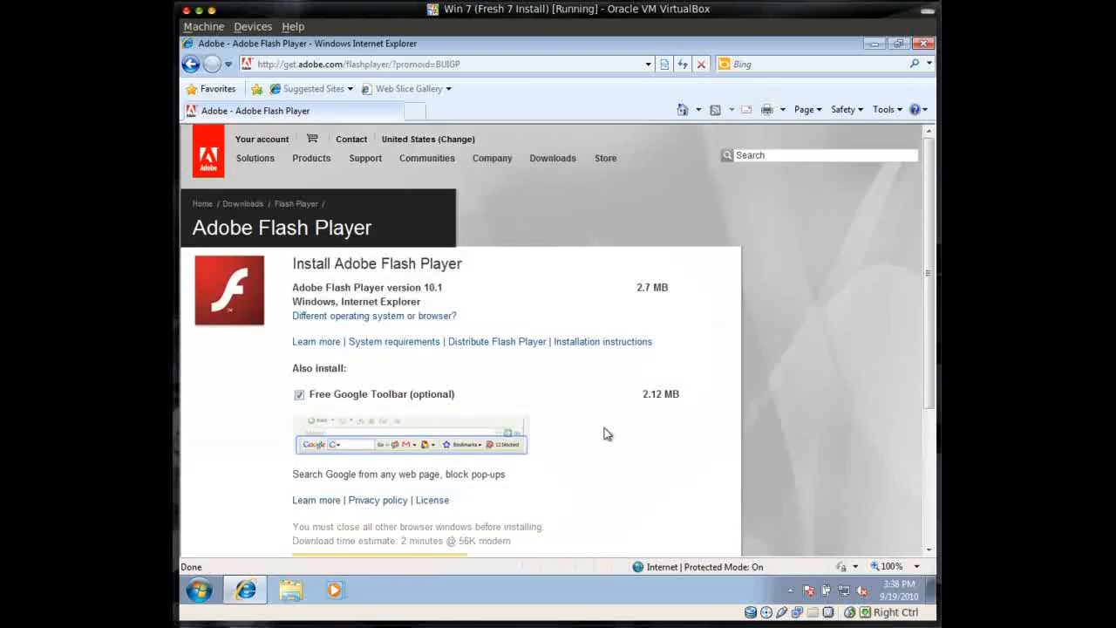
pyautogui.click(300, 394)
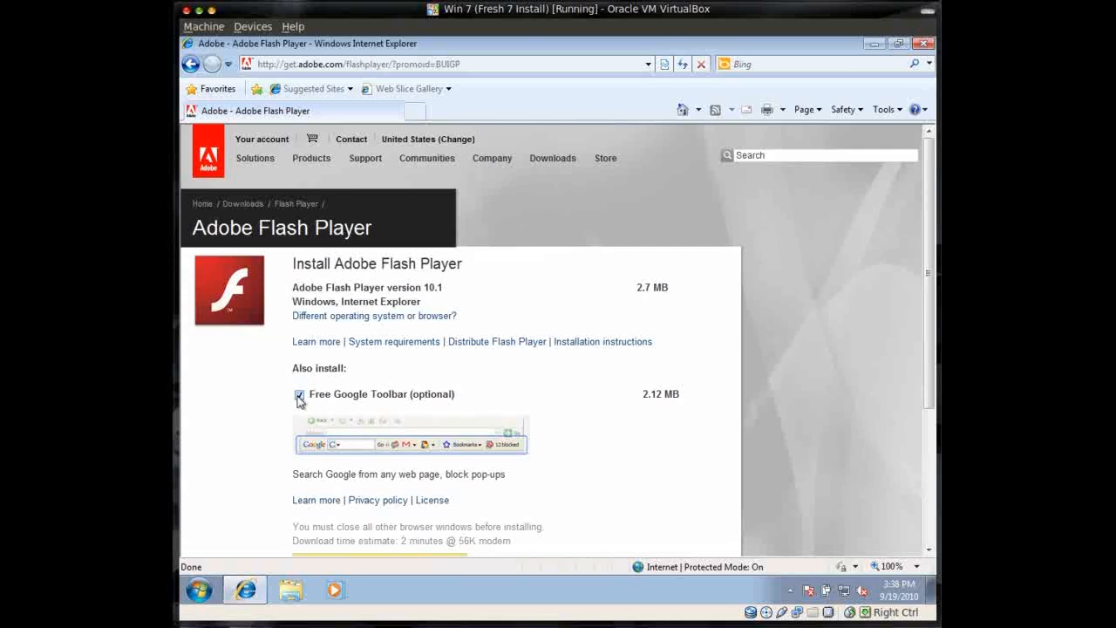
pyautogui.click(299, 394)
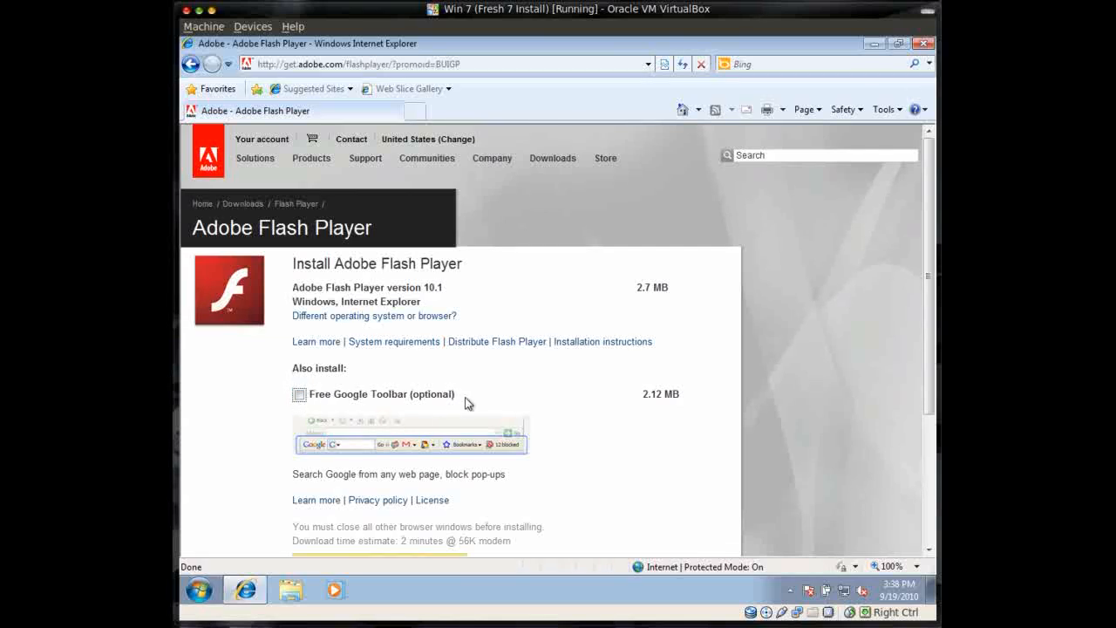
pyautogui.moveTo(621, 387)
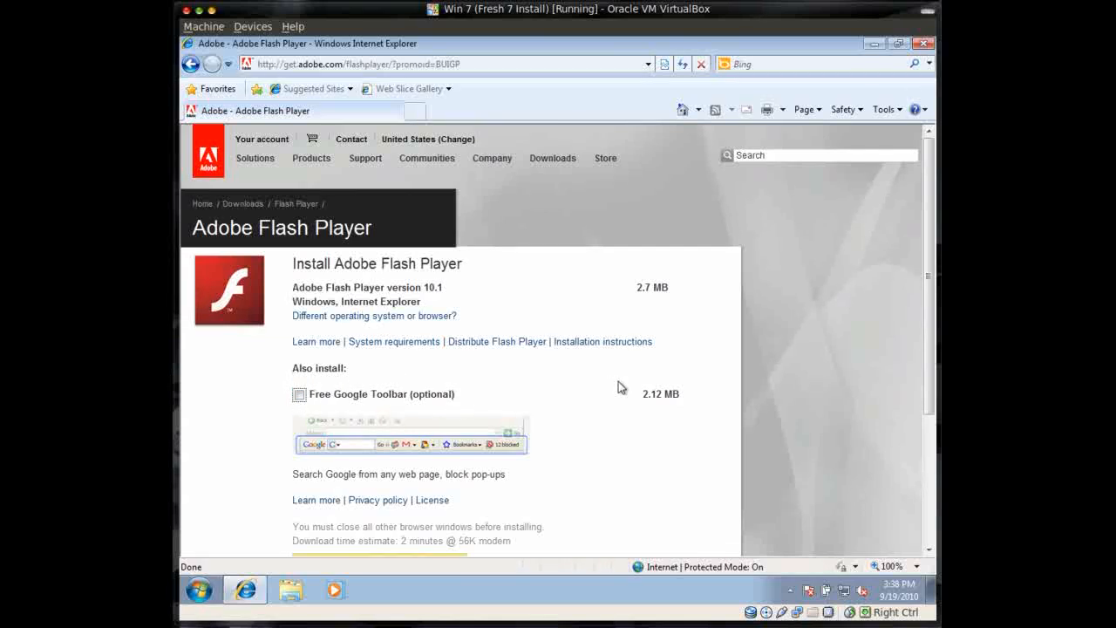
pyautogui.scroll(-3)
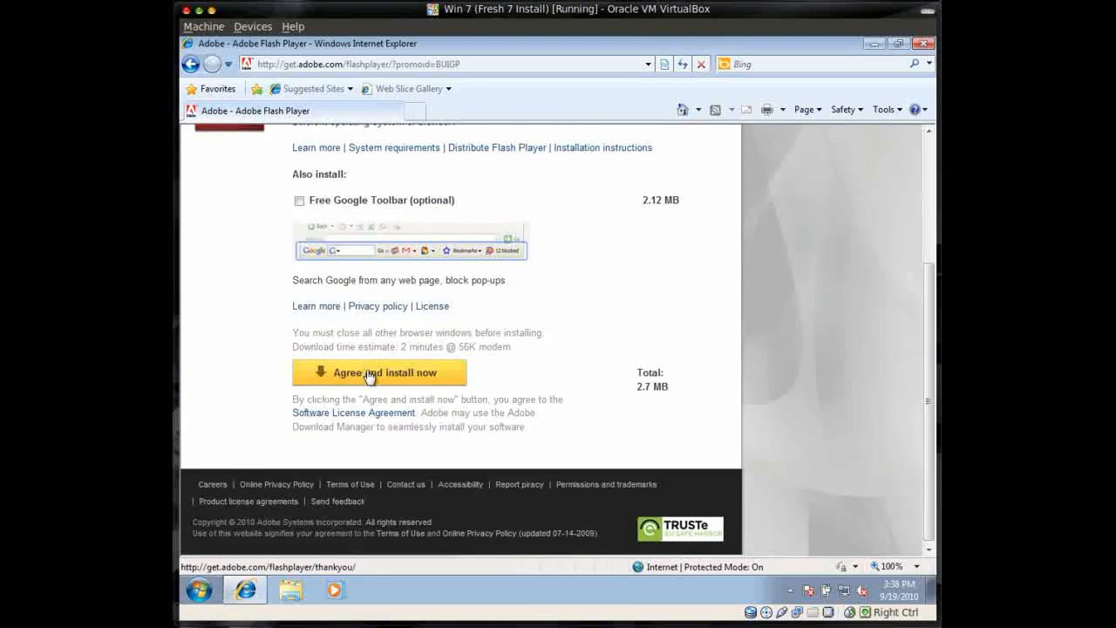
pyautogui.click(378, 374)
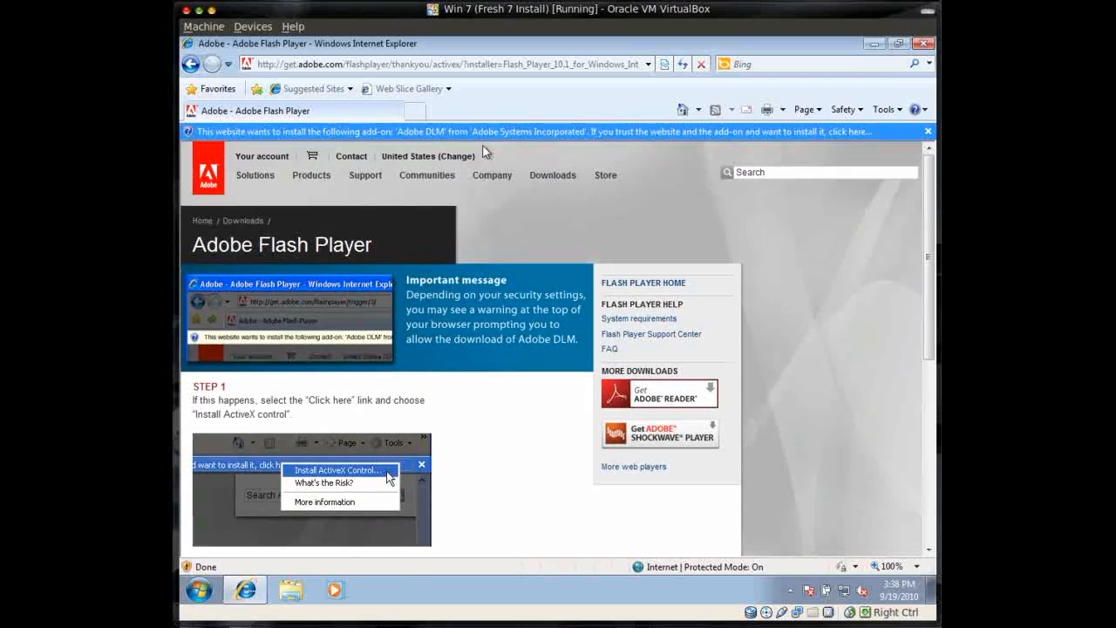
pyautogui.moveTo(561, 199)
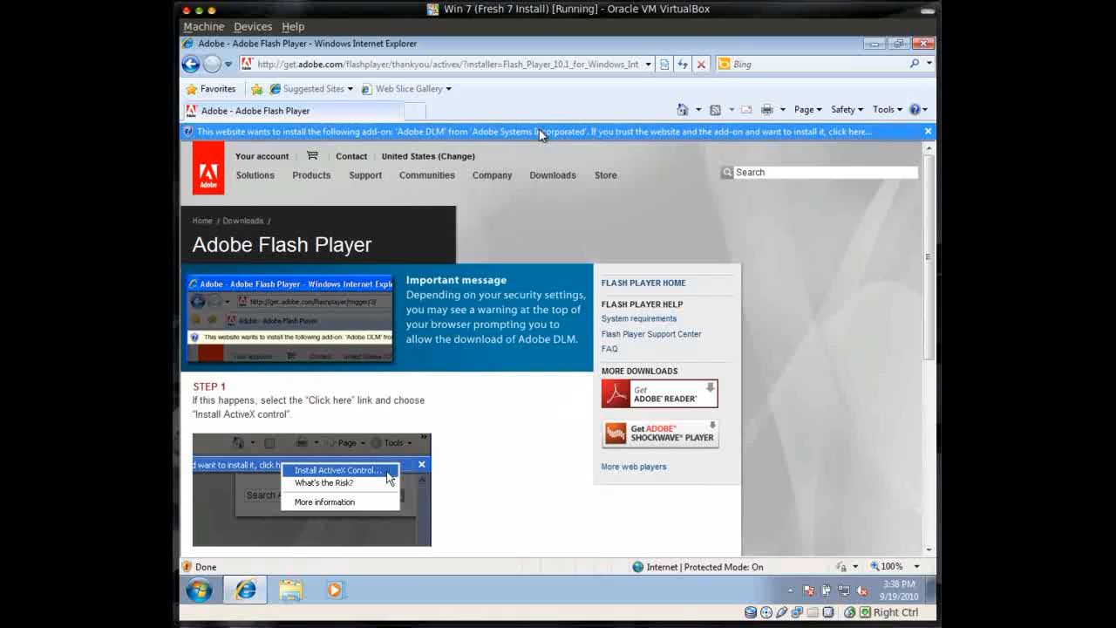
# Allow the Adobe DLM add-on for all users from the information bar
pyautogui.click(540, 132)
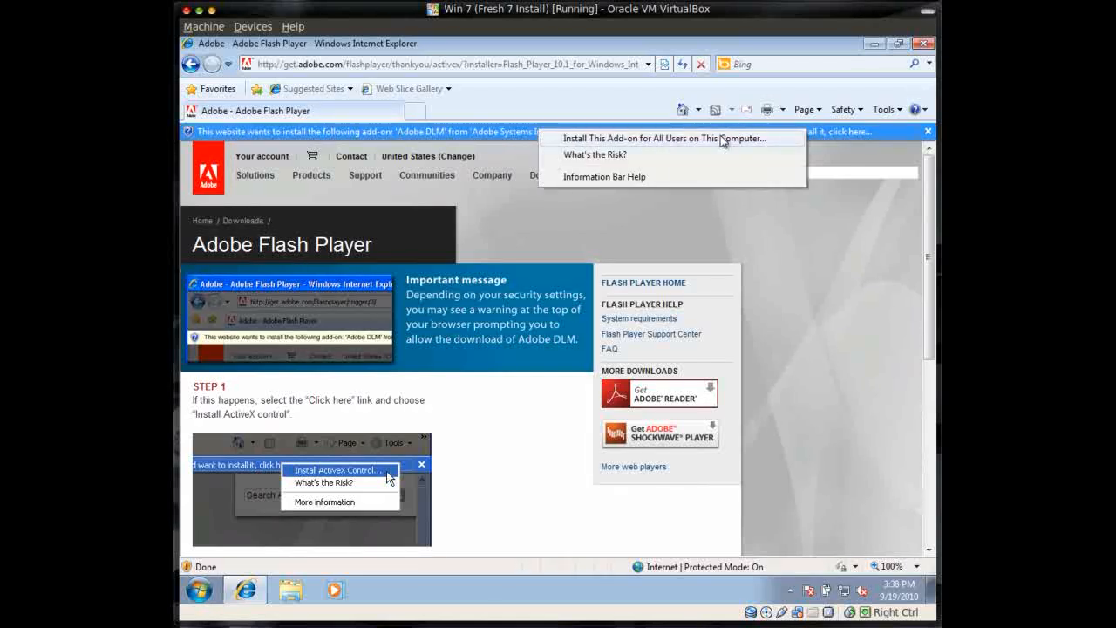
pyautogui.click(666, 137)
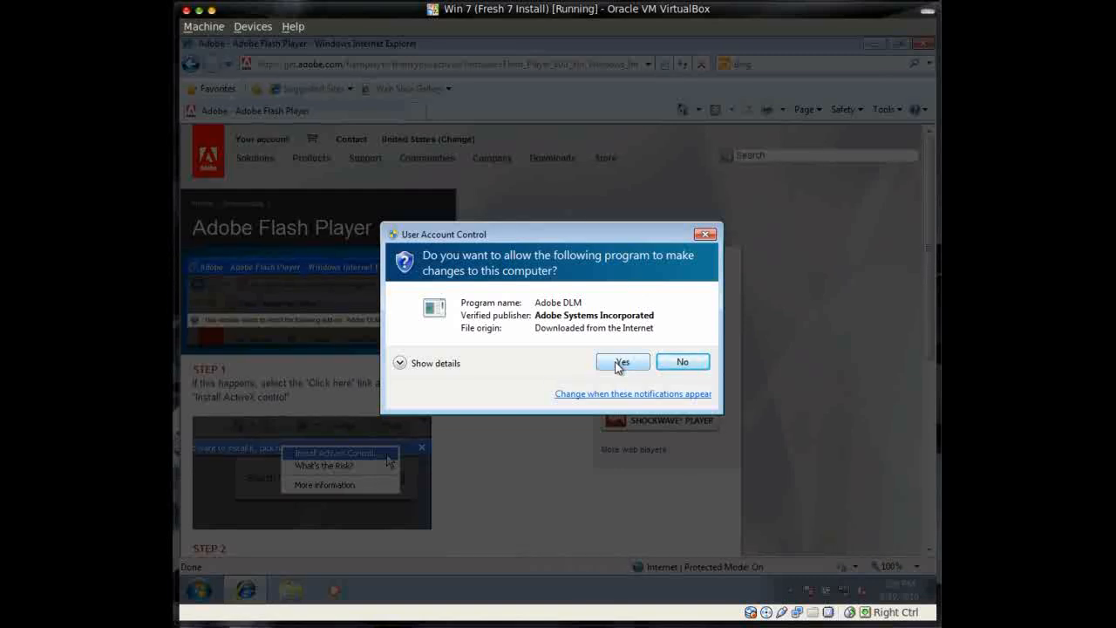
# Approve the User Account Control prompt so Adobe DLM can install Flash Player
pyautogui.click(621, 361)
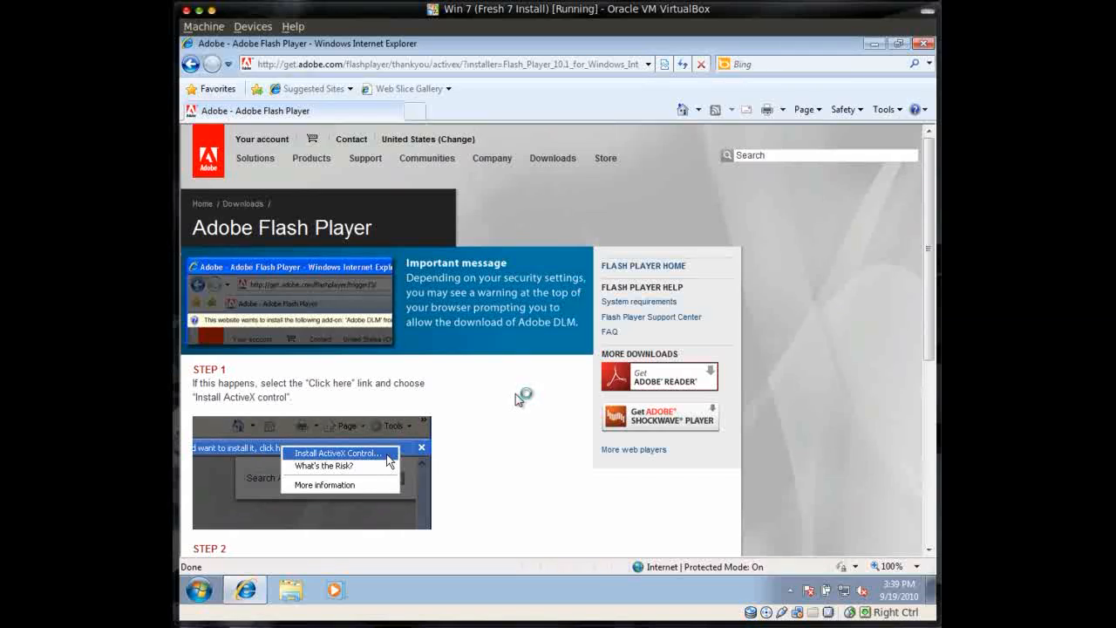
pyautogui.moveTo(516, 399)
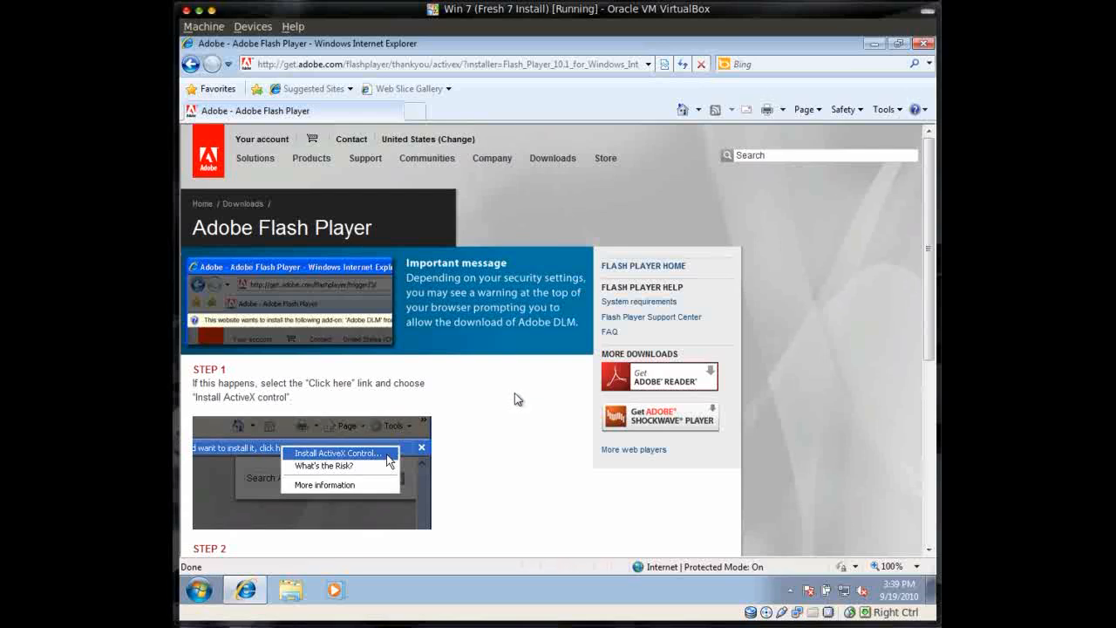
pyautogui.click(336, 453)
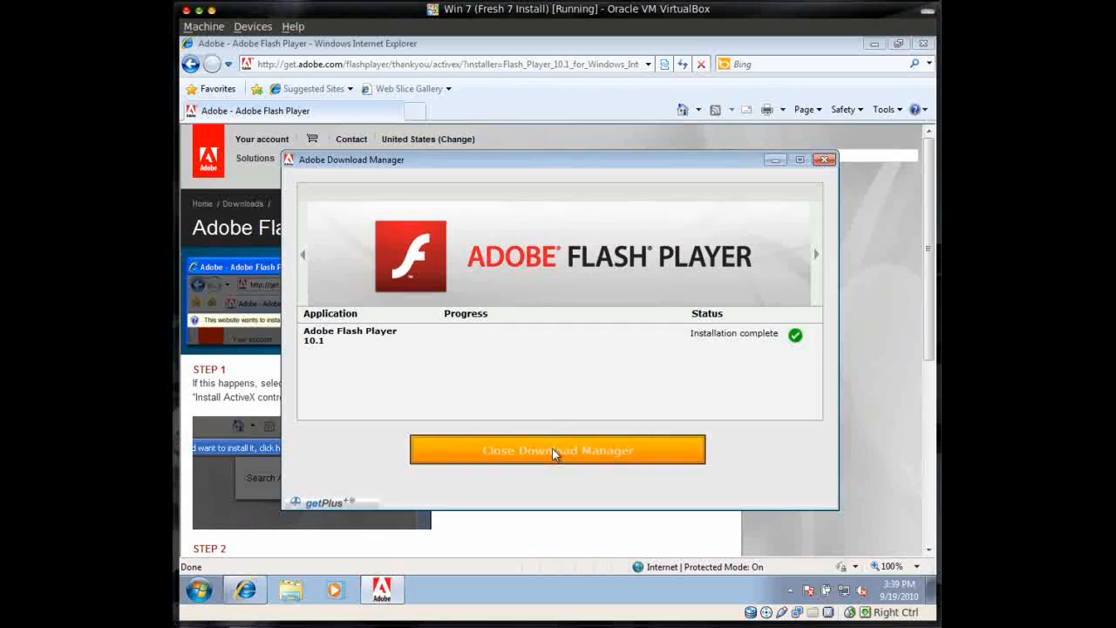
# Close Adobe Download Manager after Flash Player 10.1 reports installation complete
pyautogui.click(558, 449)
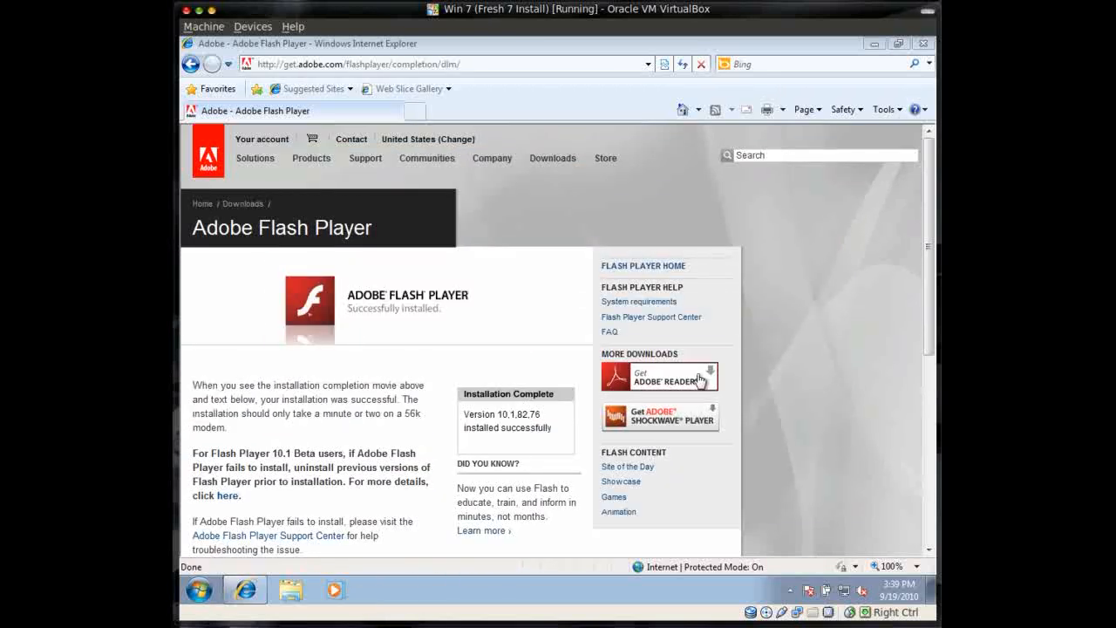
pyautogui.moveTo(659, 420)
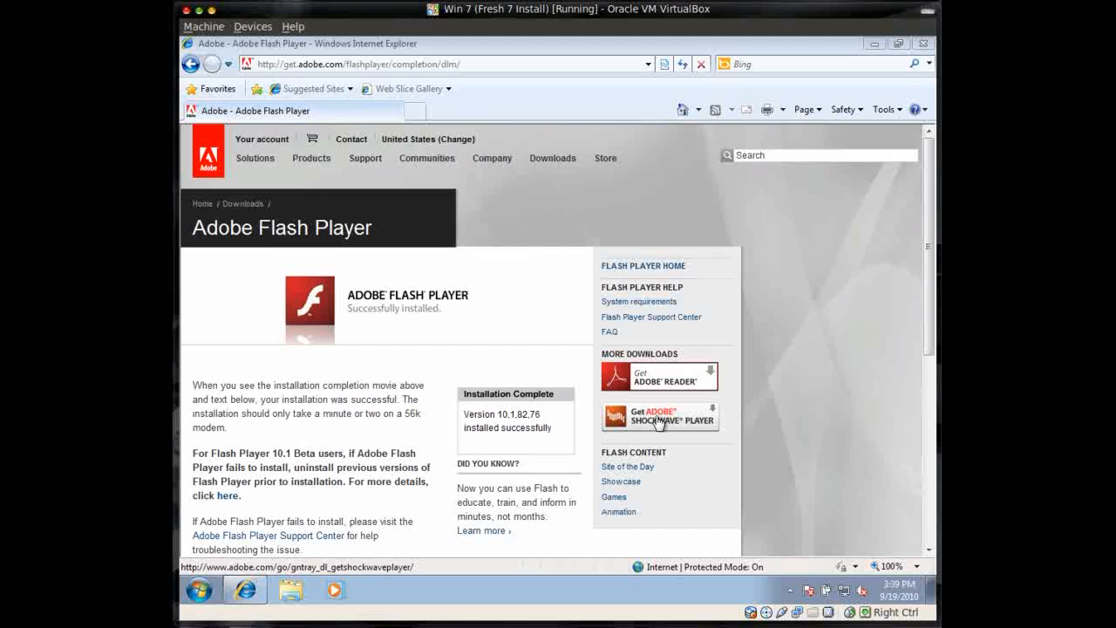
pyautogui.moveTo(544, 321)
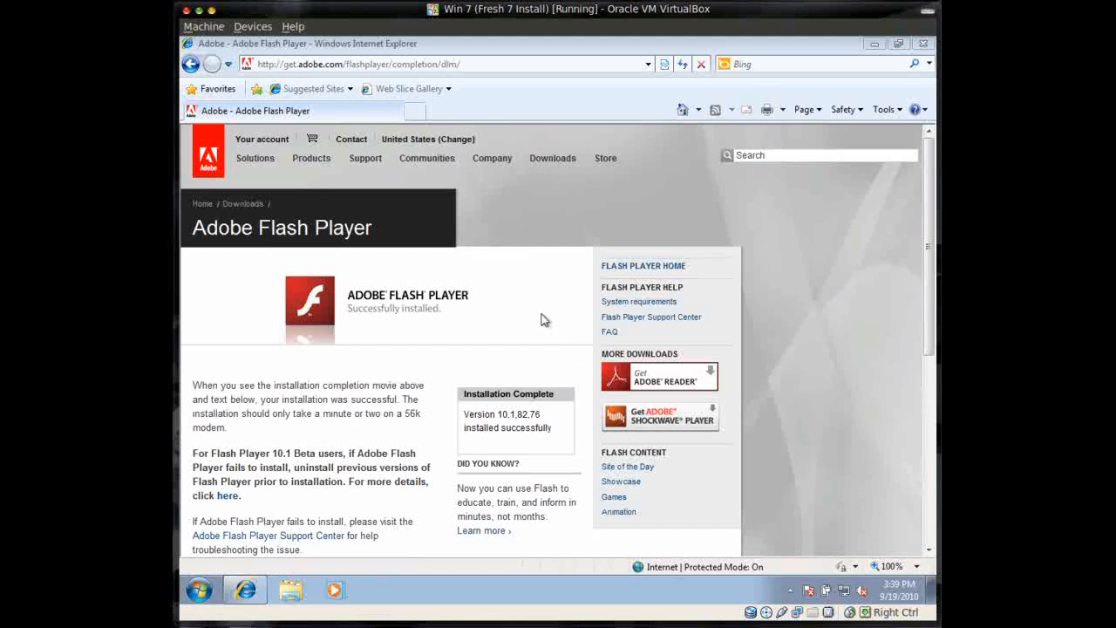
pyautogui.moveTo(622, 387)
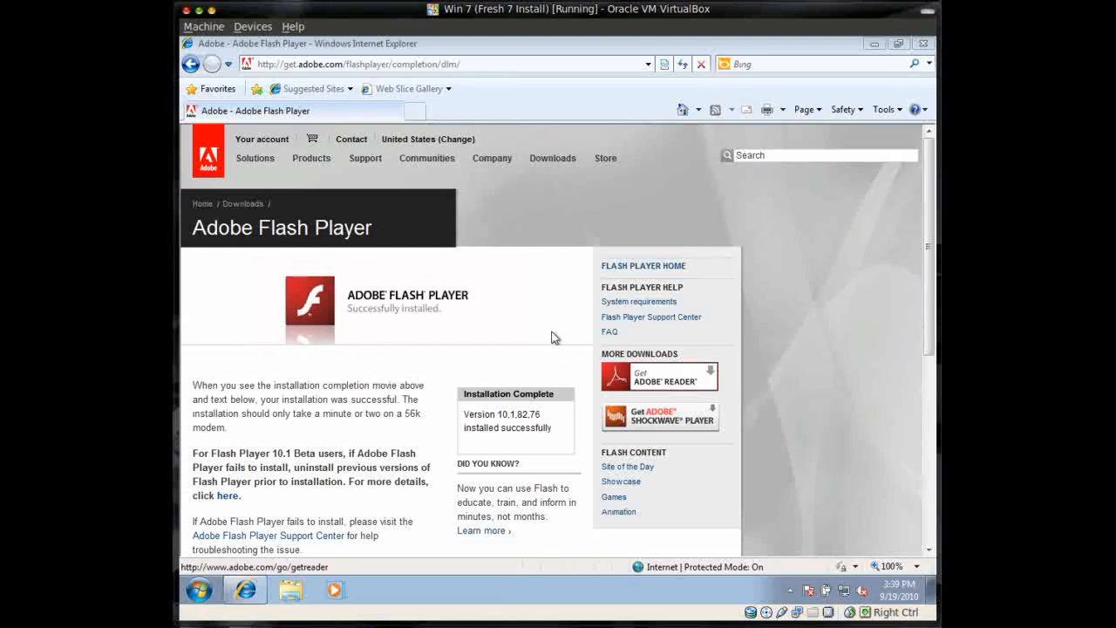
pyautogui.moveTo(502, 282)
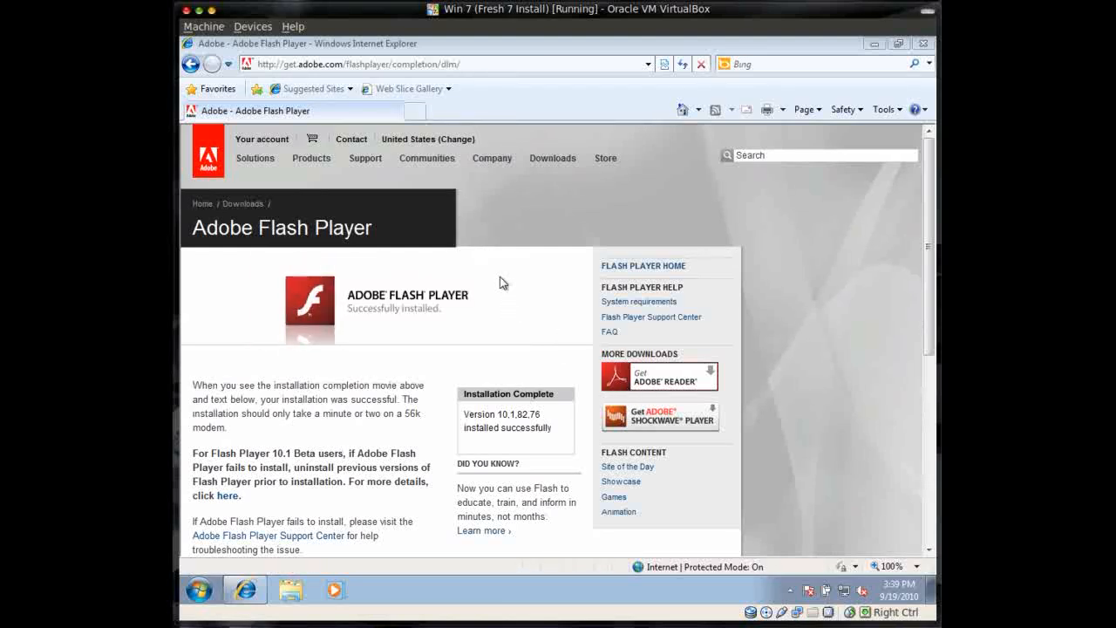
pyautogui.moveTo(610, 373)
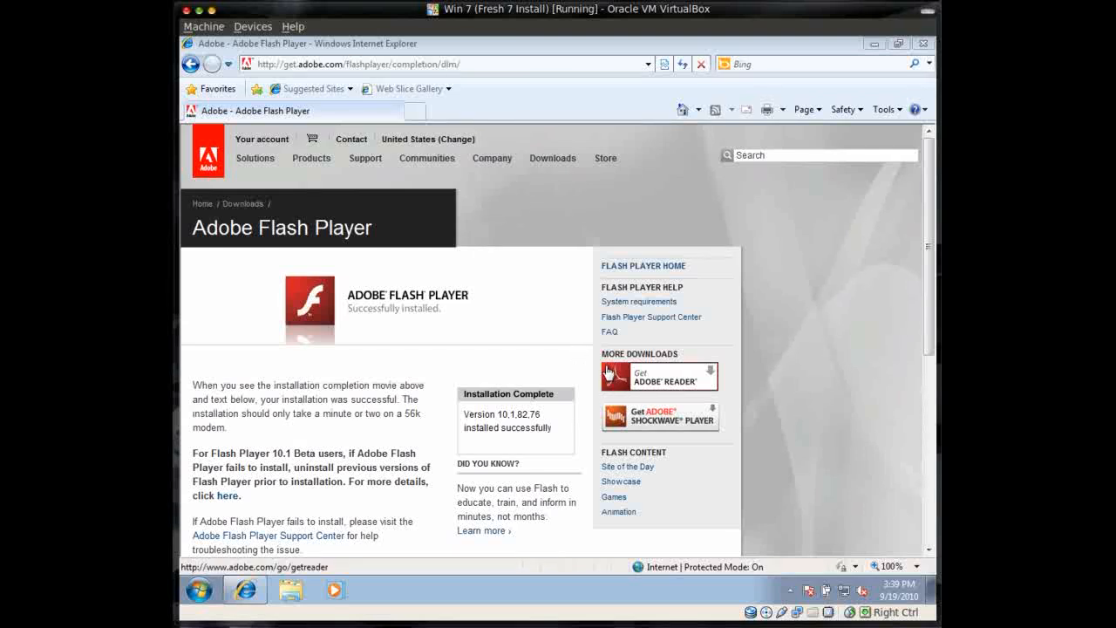
pyautogui.moveTo(507, 290)
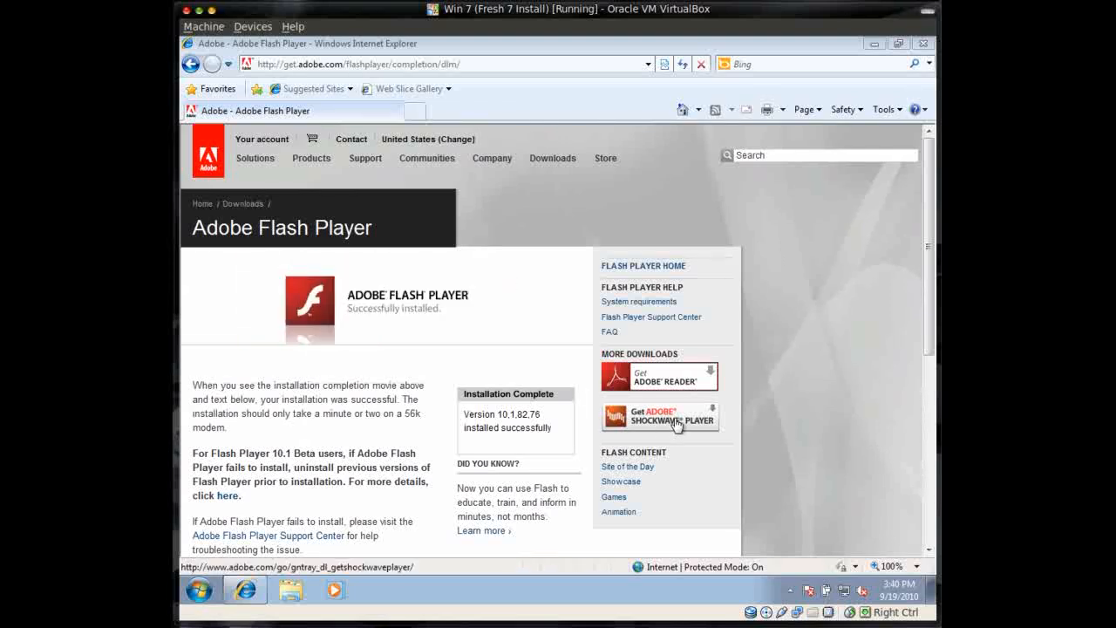
pyautogui.moveTo(268, 84)
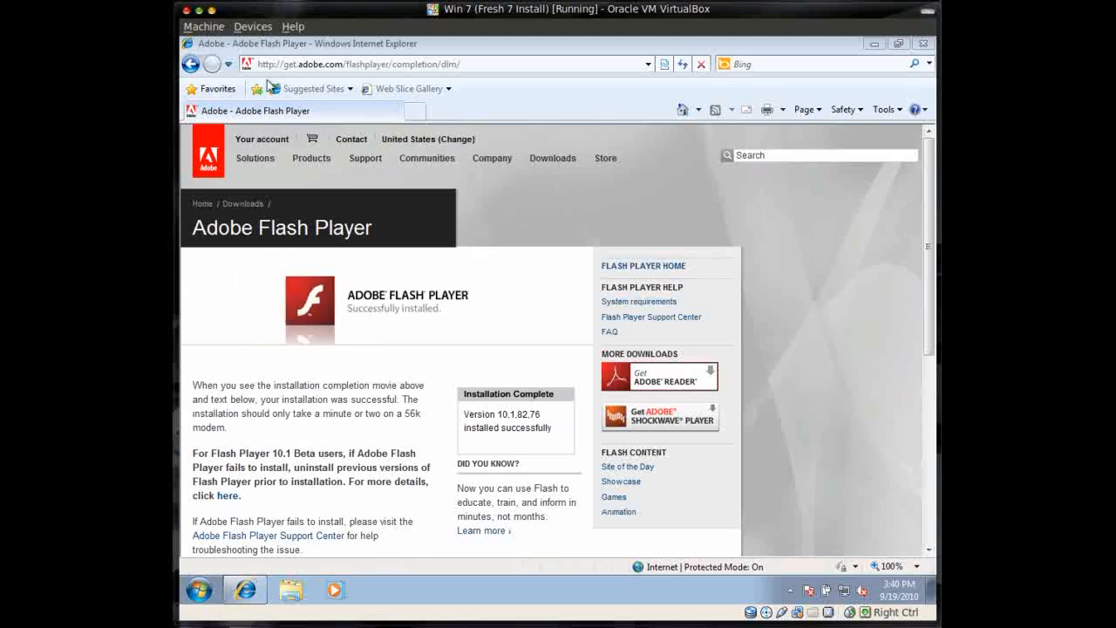
pyautogui.moveTo(670, 423)
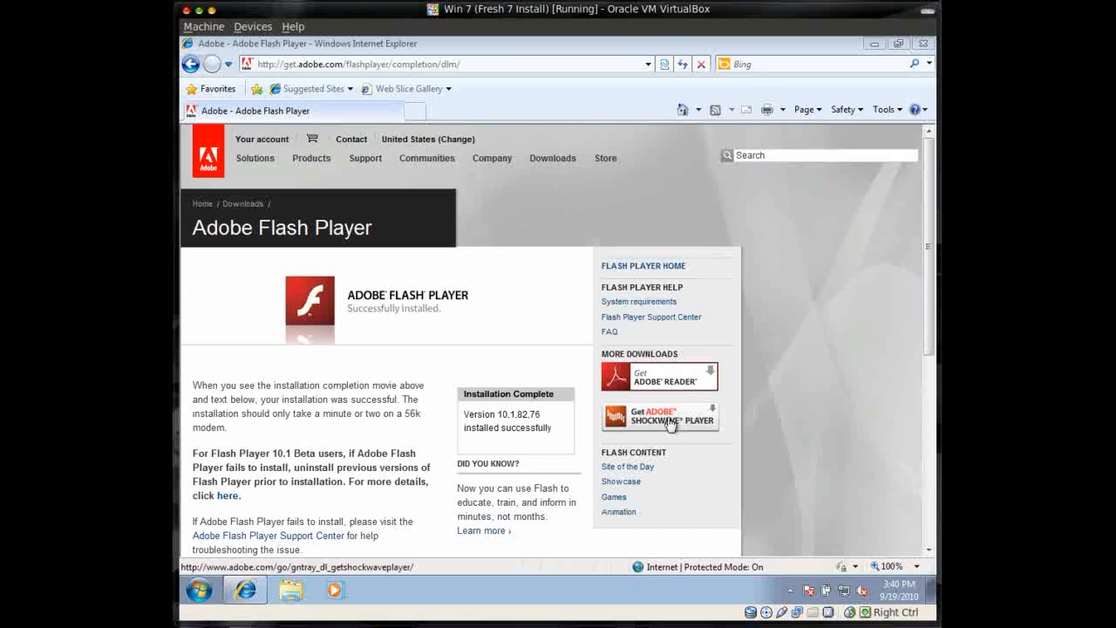
pyautogui.moveTo(473, 251)
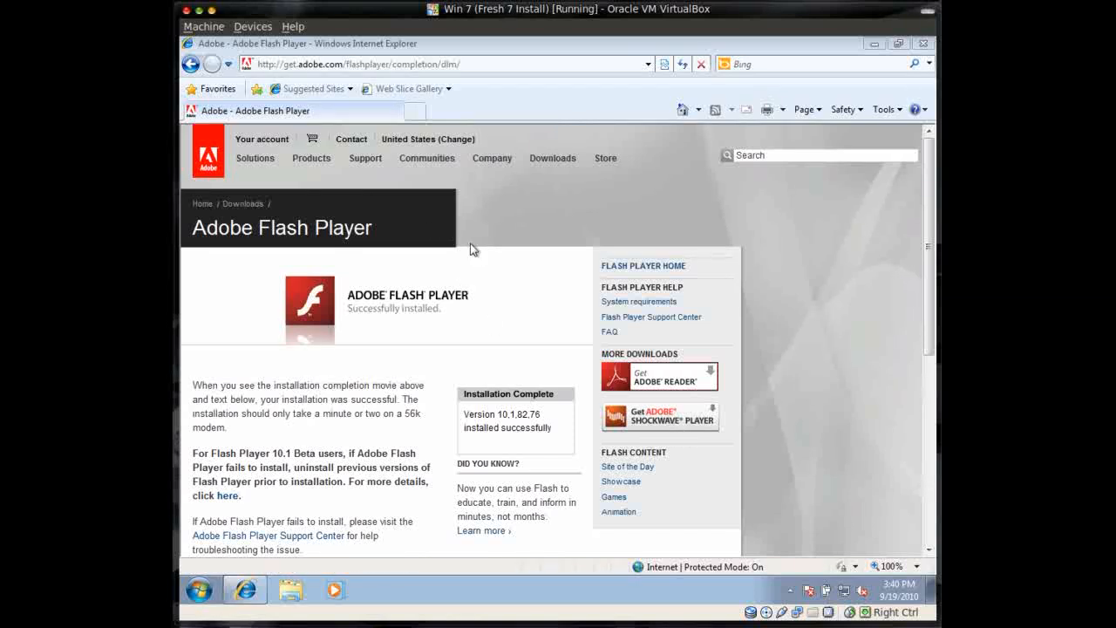